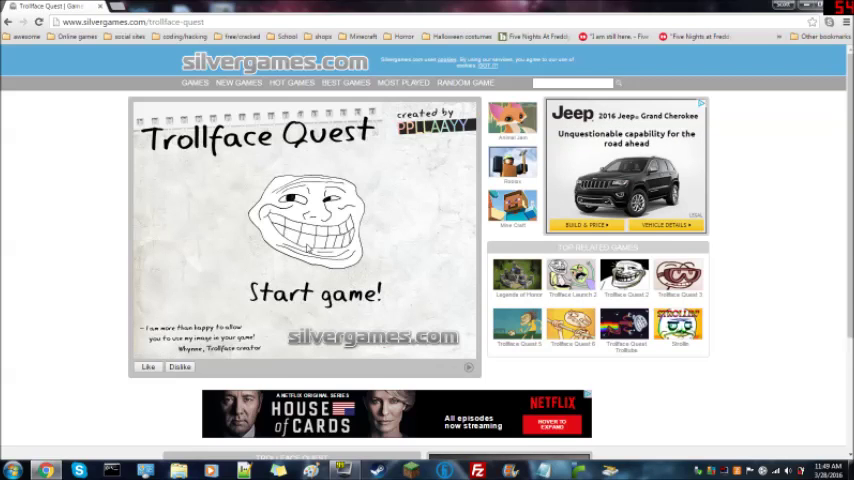
Start the game from the title screen and turn off the TV
click(312, 298)
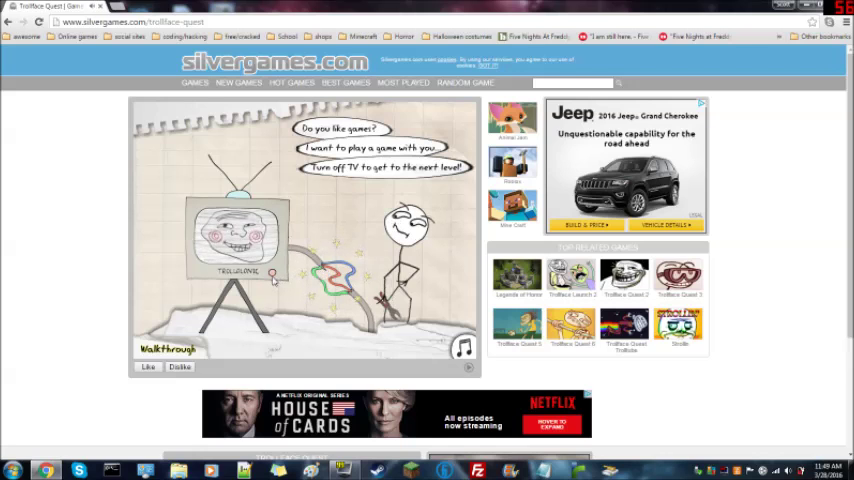
click(234, 236)
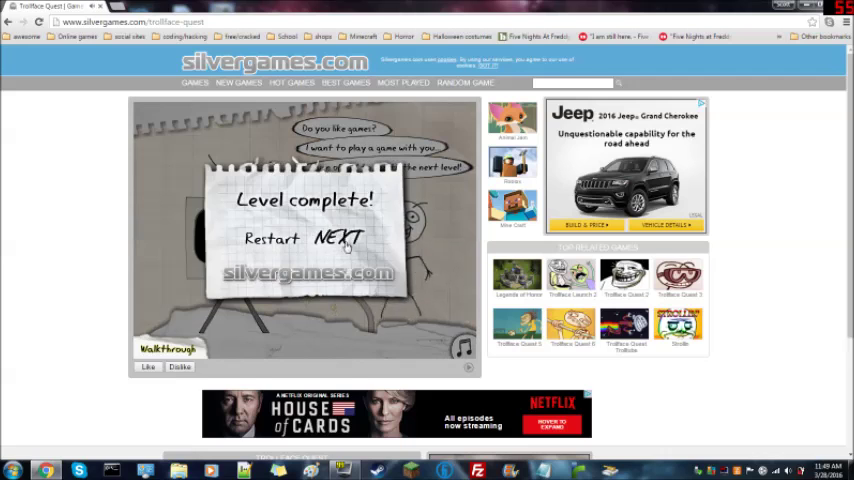
Advance from the first level-complete card to the second level
click(338, 238)
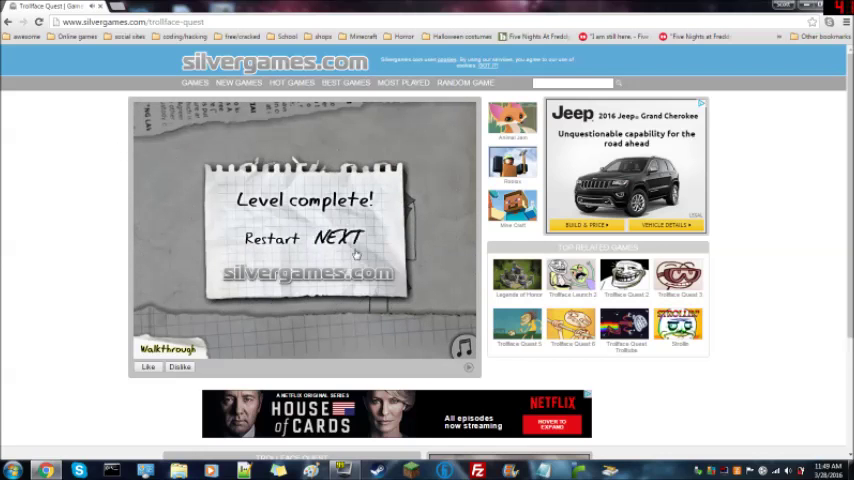
Advance to the campfire level
click(339, 238)
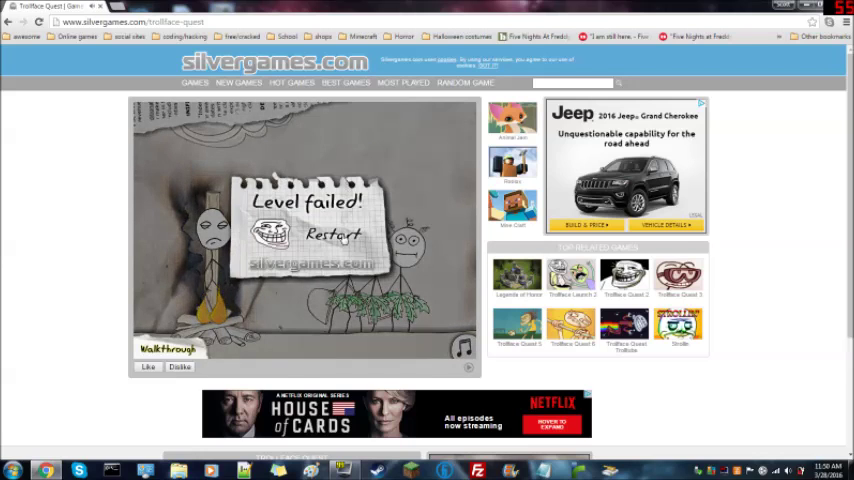
click(325, 237)
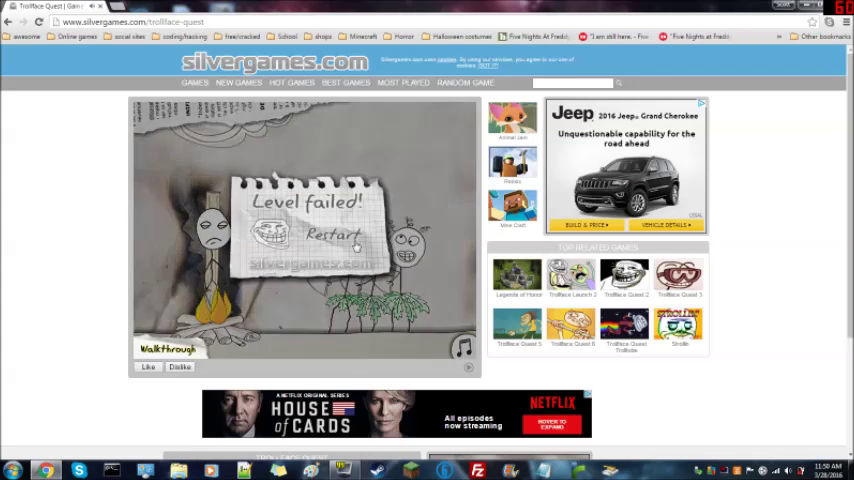
click(329, 237)
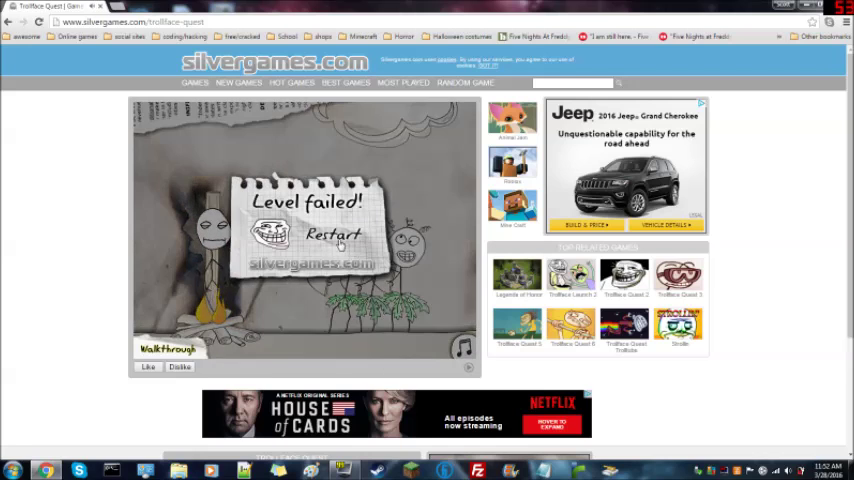
Restart the failed campfire level and retry it
click(322, 233)
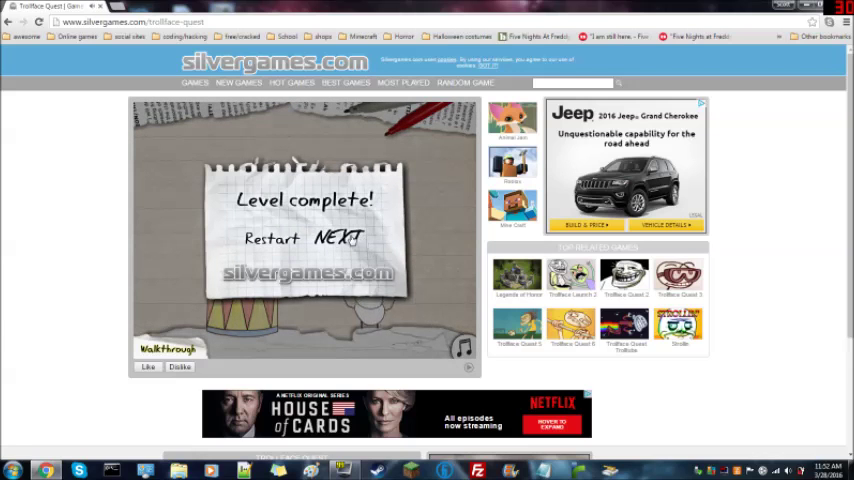
Advance onward toward the 'Click 10 times on Trollface!' level
click(345, 238)
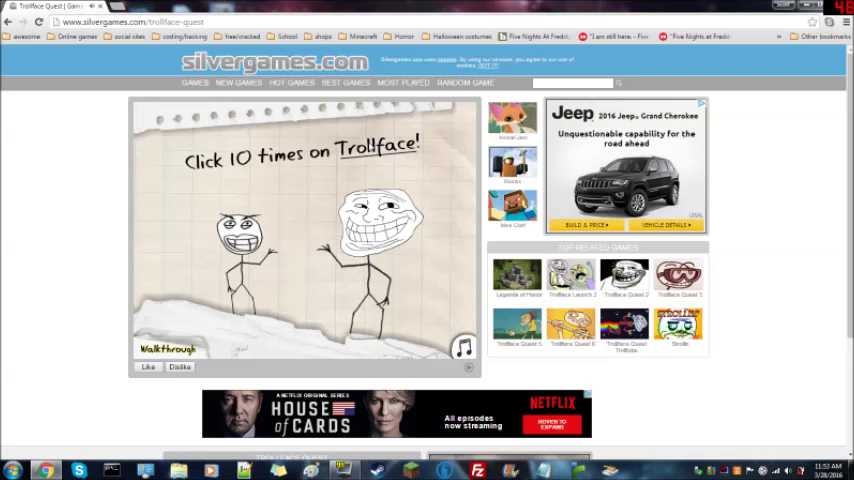
Click Trollface to clear the counting level, then advance through the WIN level
click(370, 235)
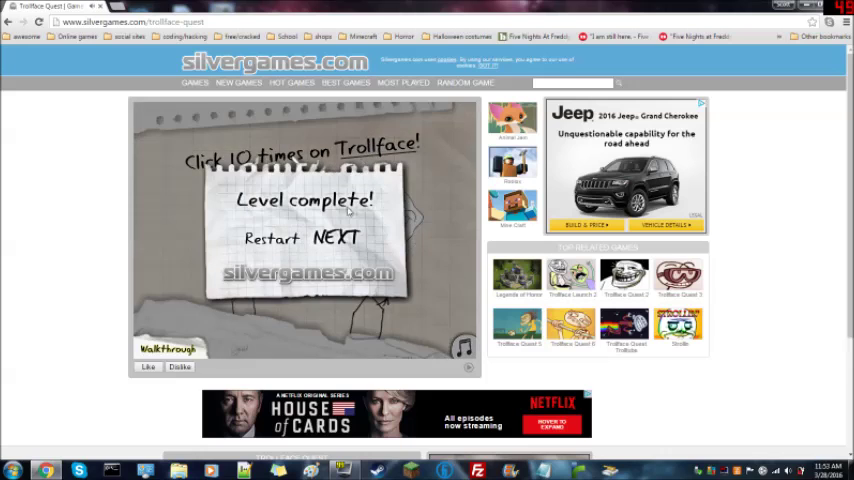
click(342, 238)
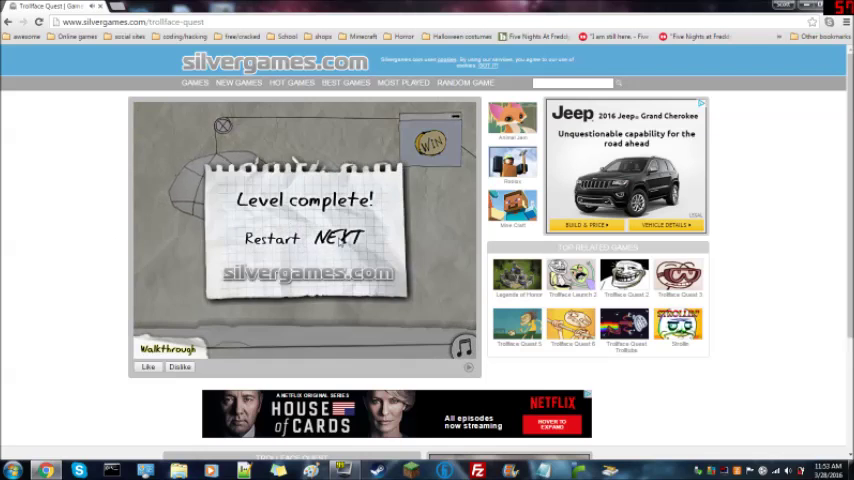
click(340, 238)
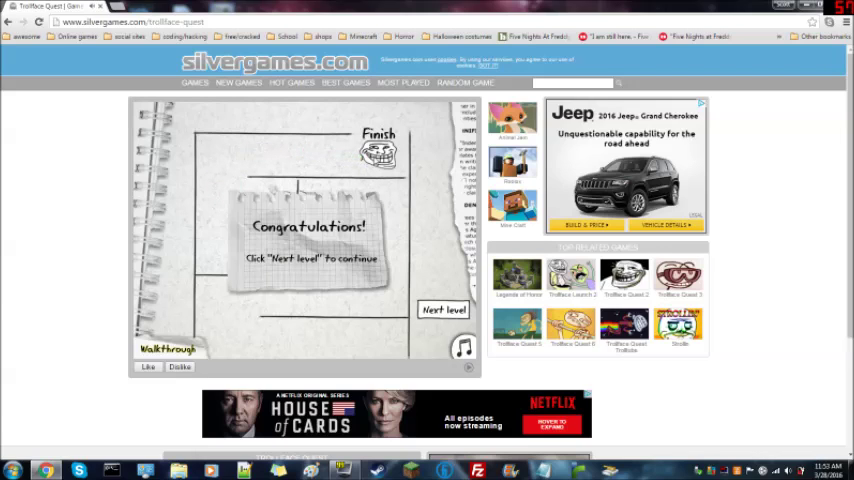
mouse_move(442, 309)
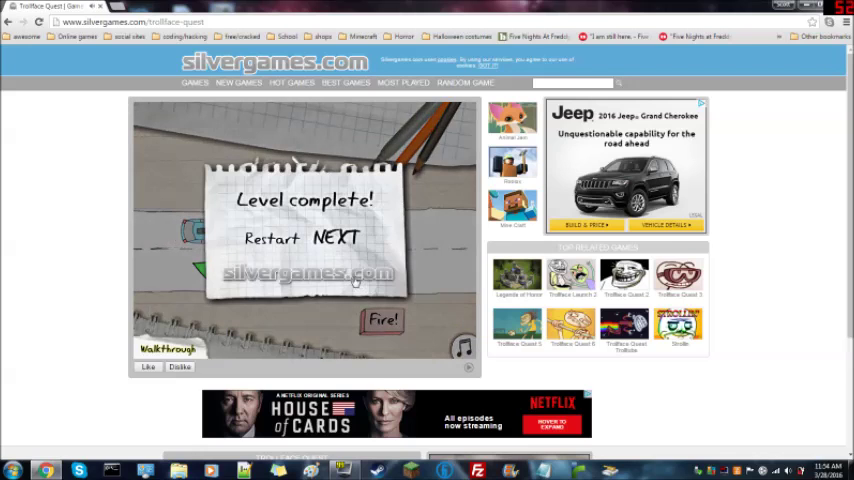
Continue past the Fire! level and restart the failed boxes level
click(332, 238)
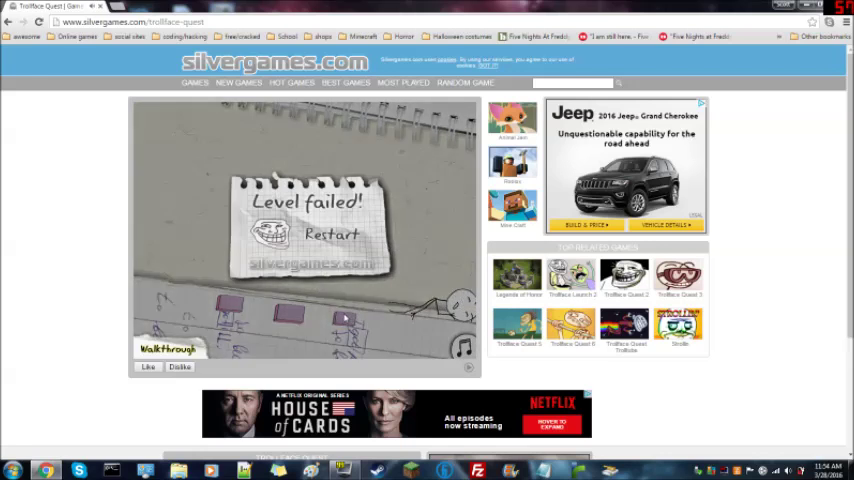
click(328, 236)
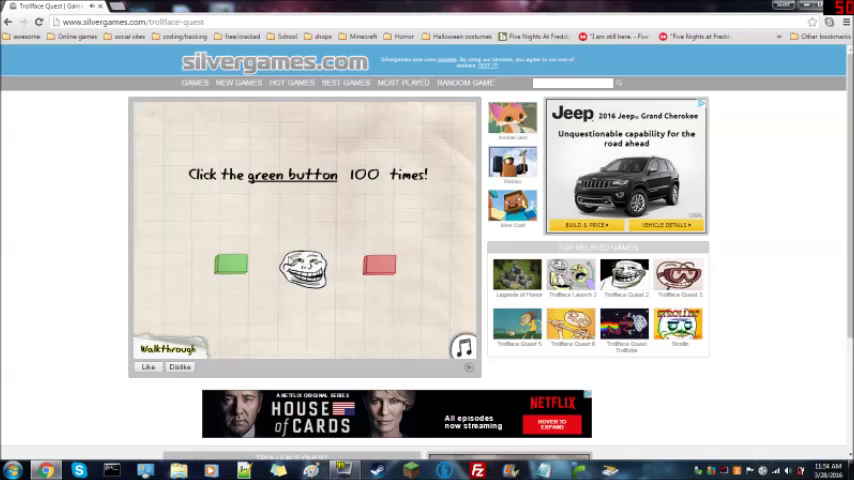
Press the green button repeatedly, following it to the right side for the final press
click(232, 267)
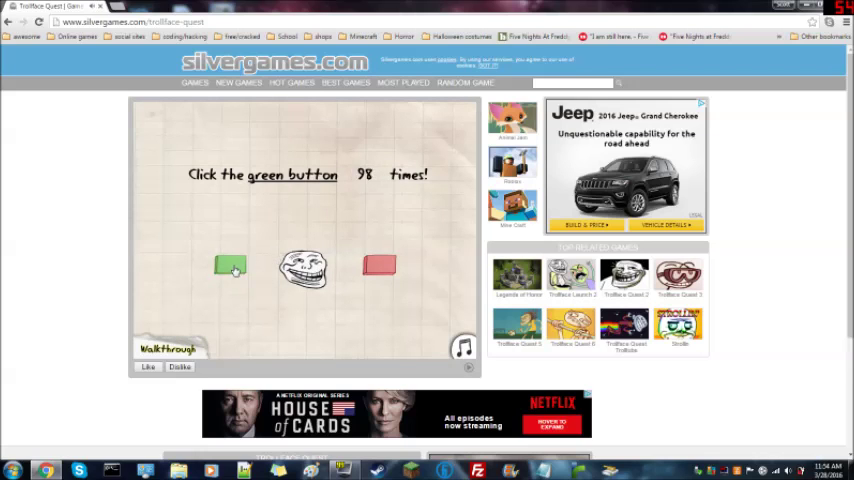
click(230, 270)
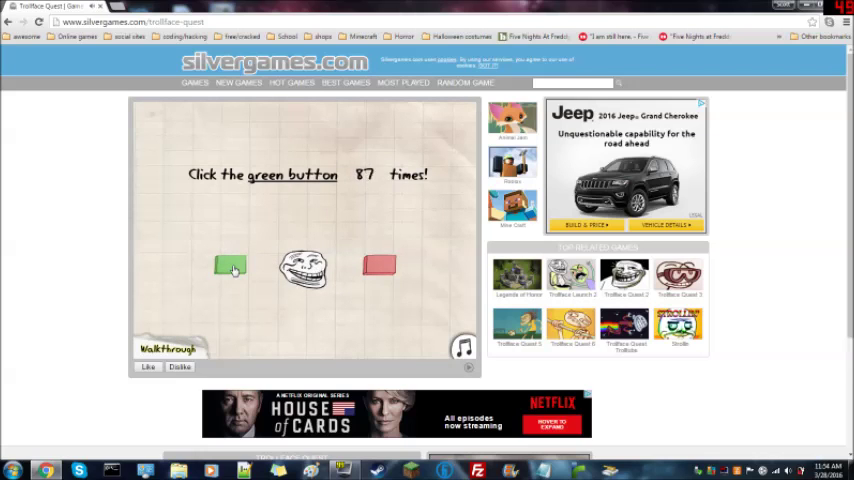
click(229, 270)
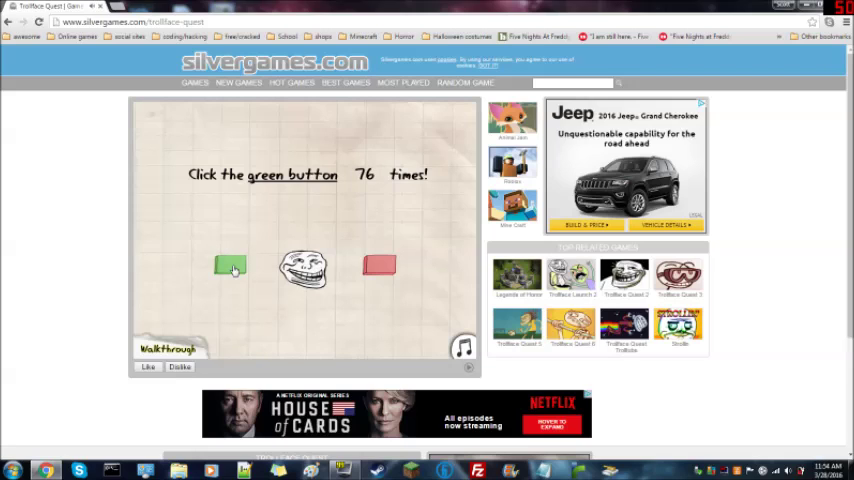
click(230, 269)
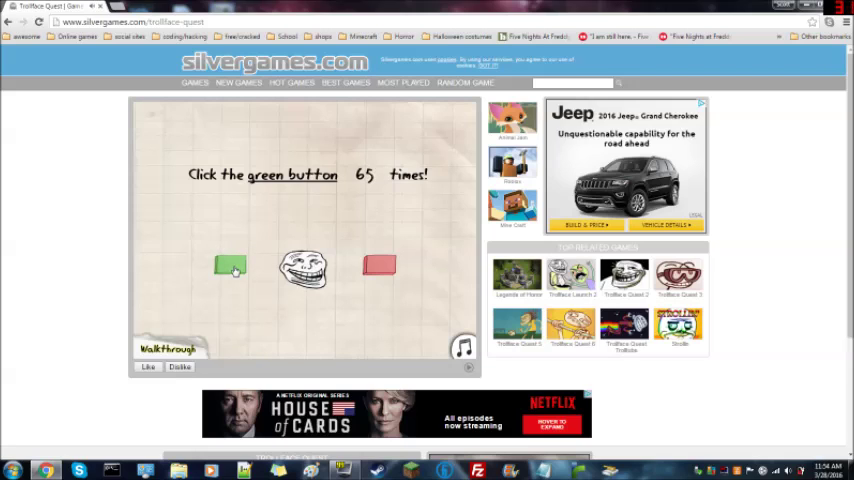
click(232, 268)
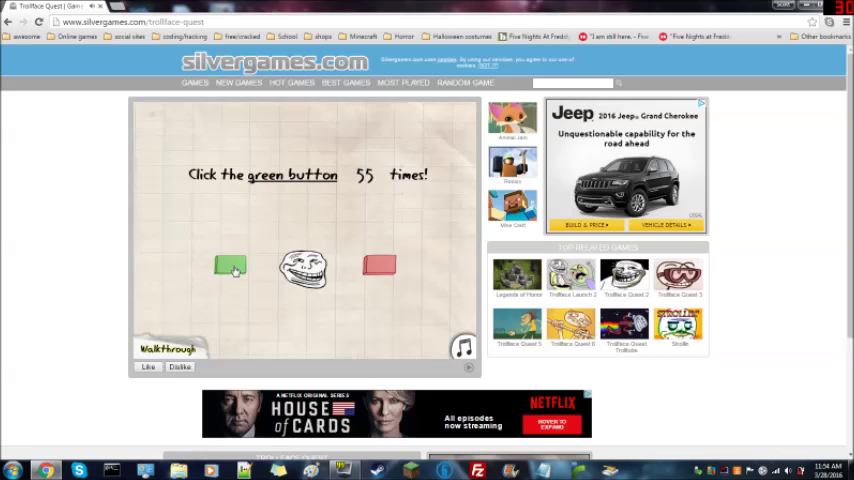
click(230, 268)
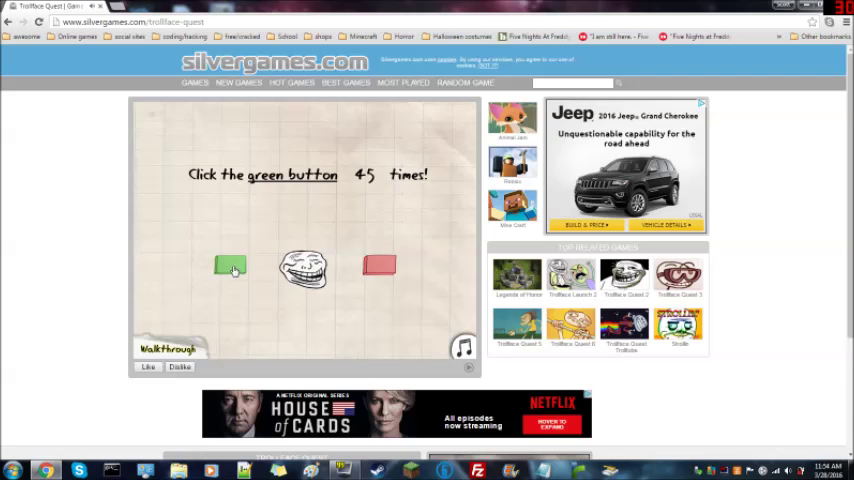
click(230, 268)
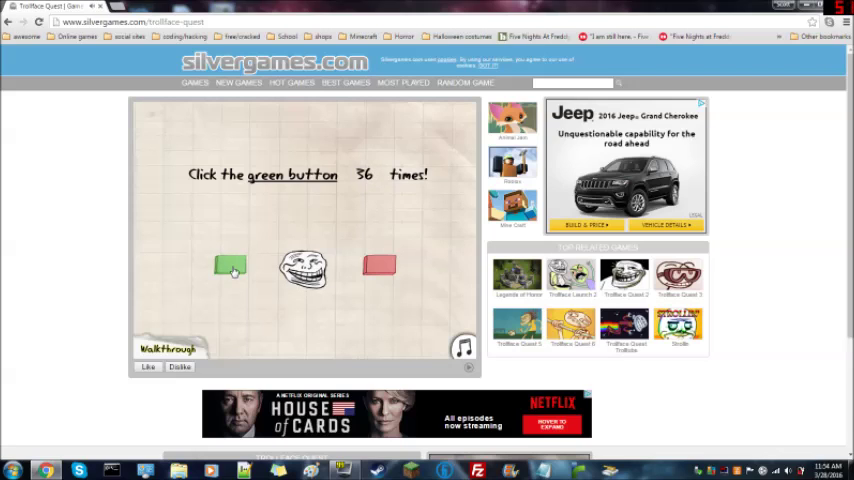
click(231, 271)
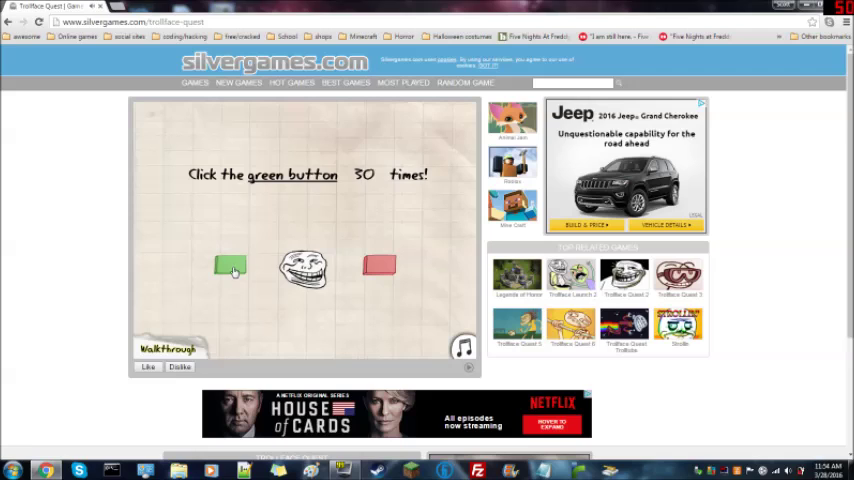
click(228, 270)
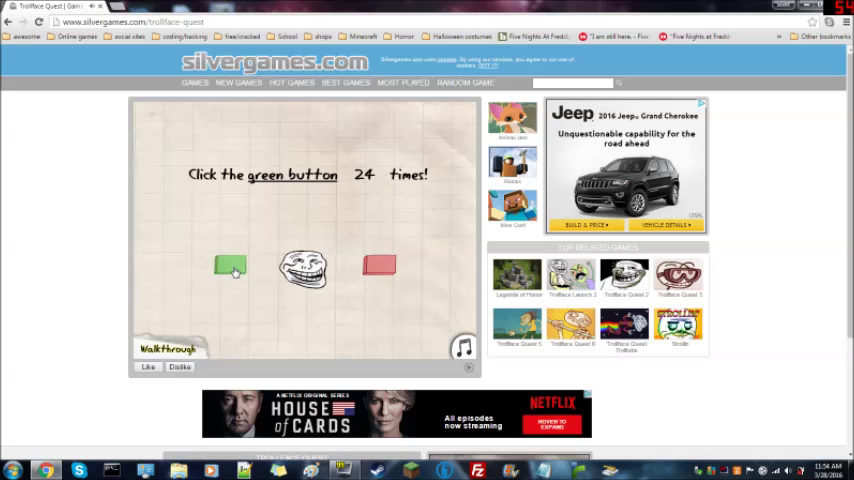
click(231, 270)
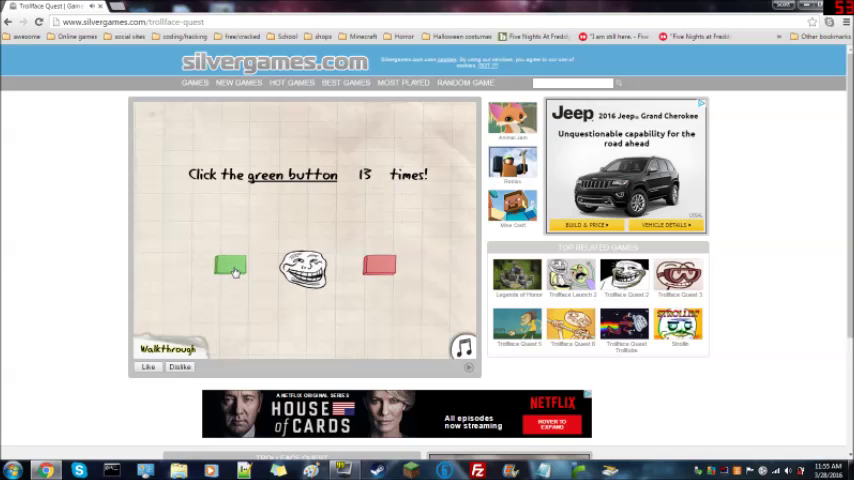
click(231, 270)
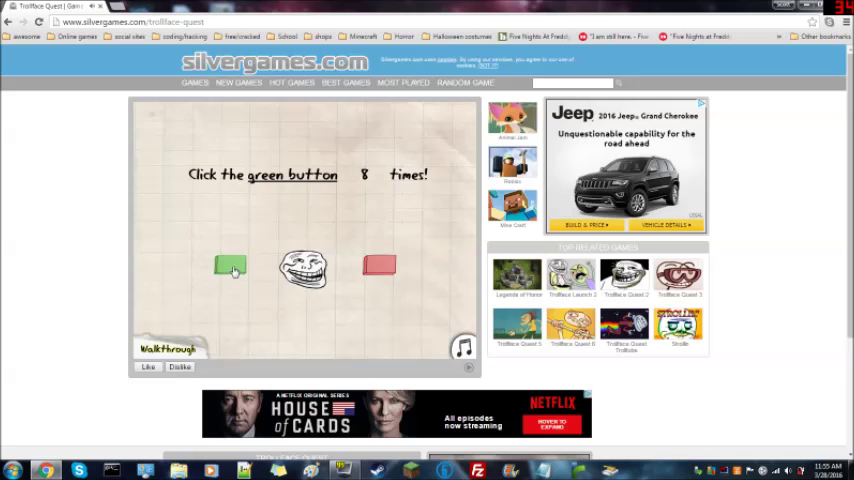
click(231, 268)
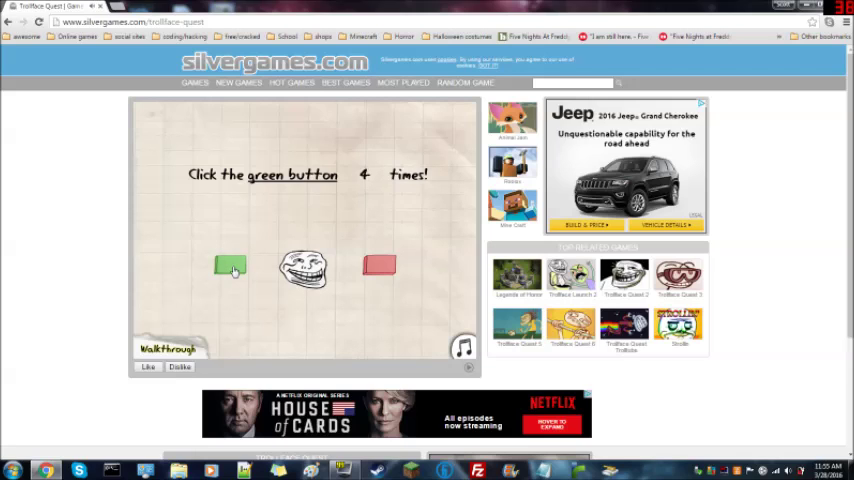
click(231, 270)
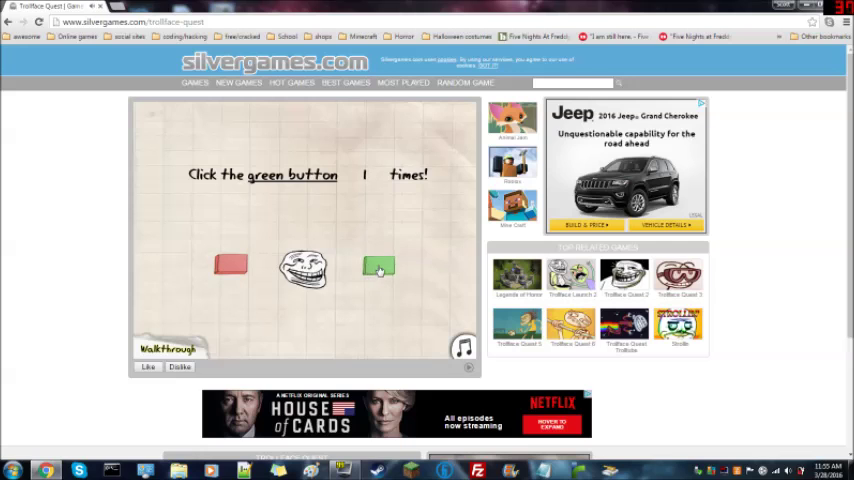
click(381, 266)
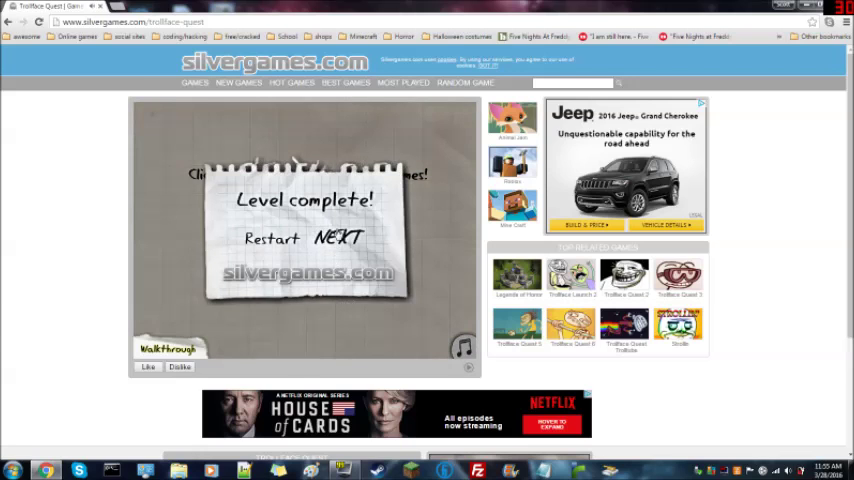
Advance to the next level and restart it after failing
click(355, 238)
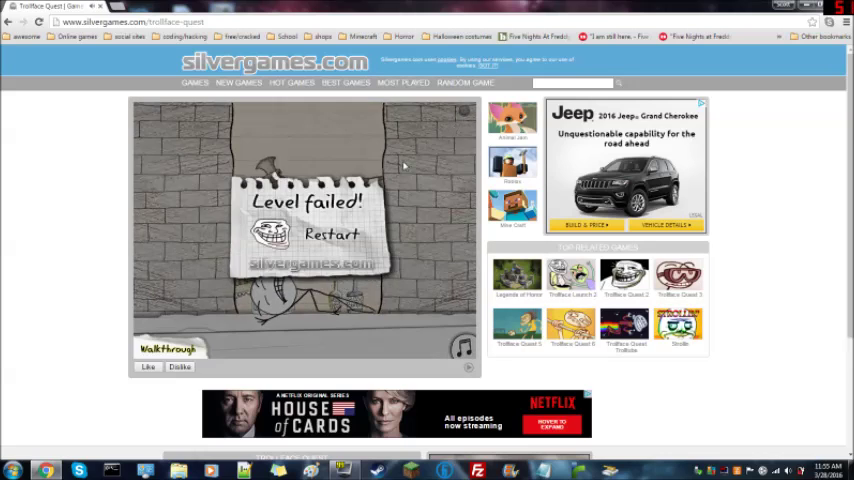
click(330, 237)
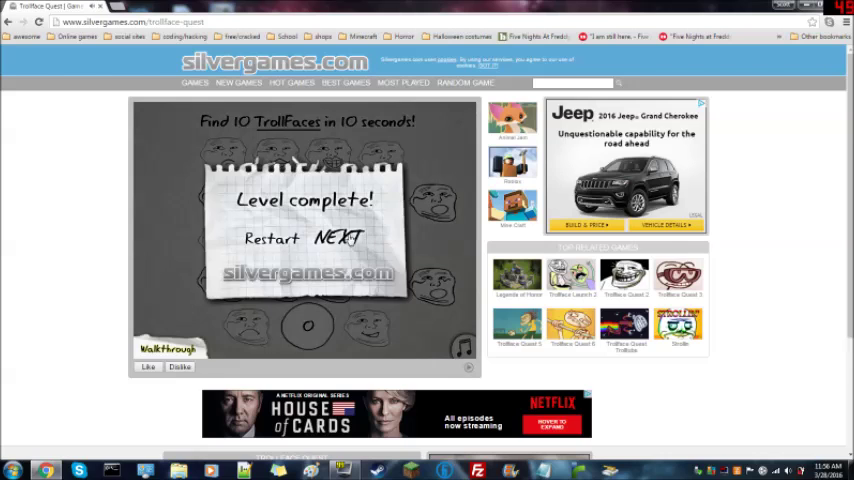
Enter the jumping level, time the stickman's jumps, and restart after each failure
click(345, 238)
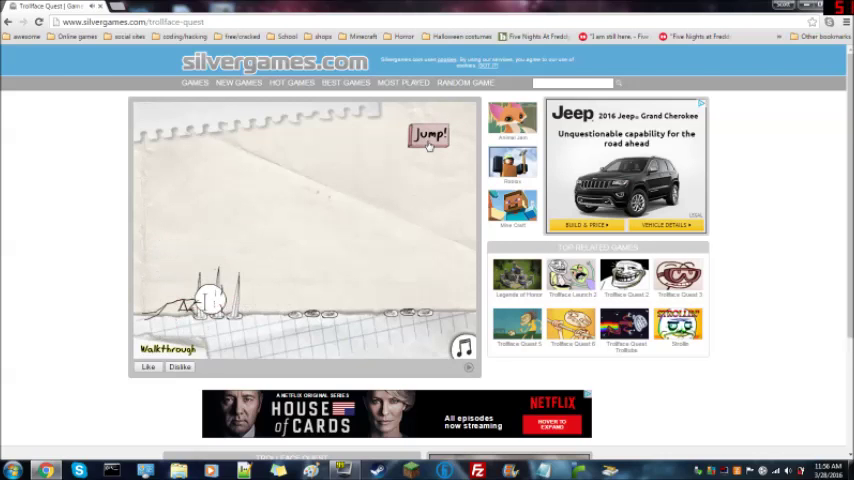
click(430, 137)
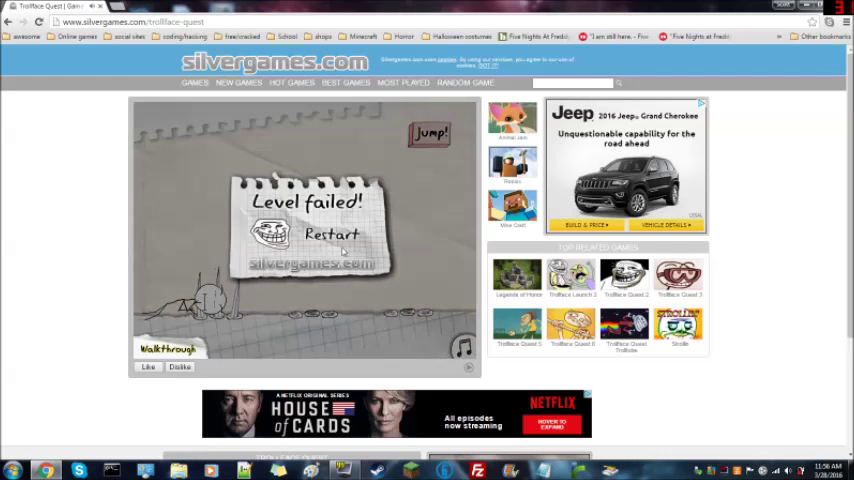
click(330, 235)
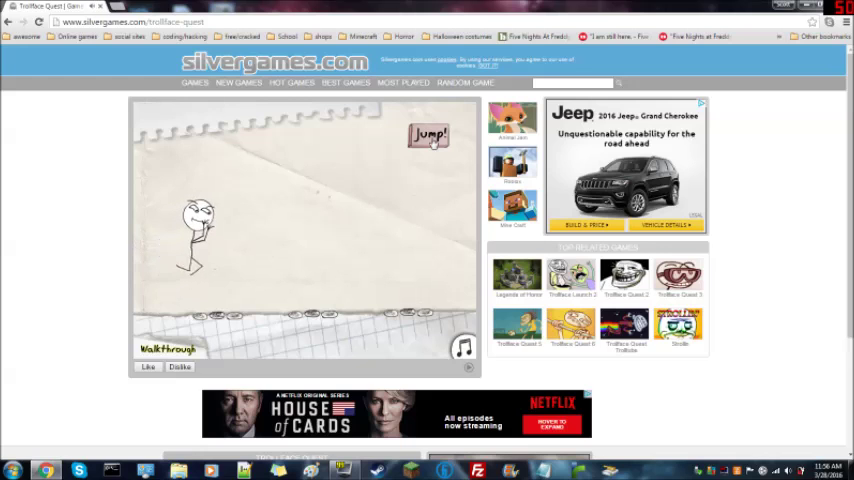
click(429, 135)
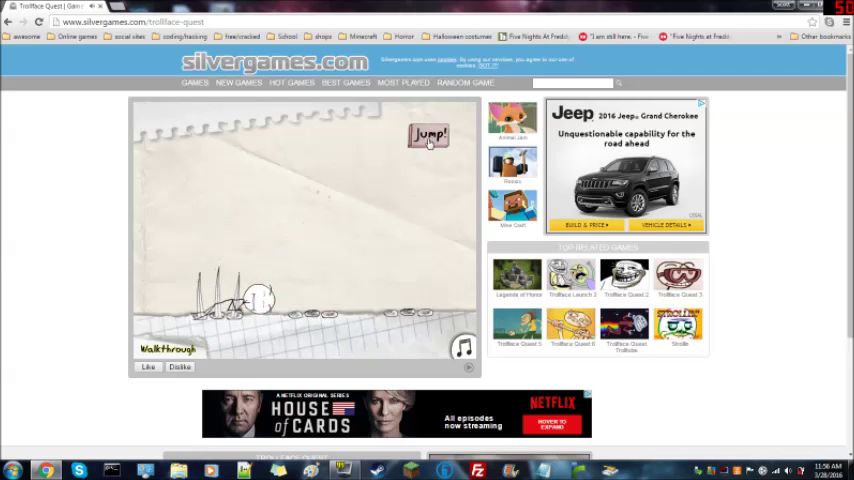
click(426, 137)
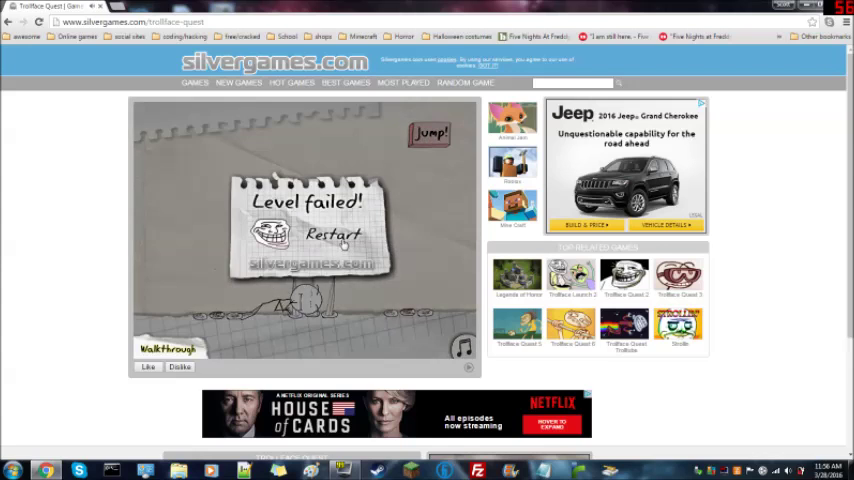
click(334, 234)
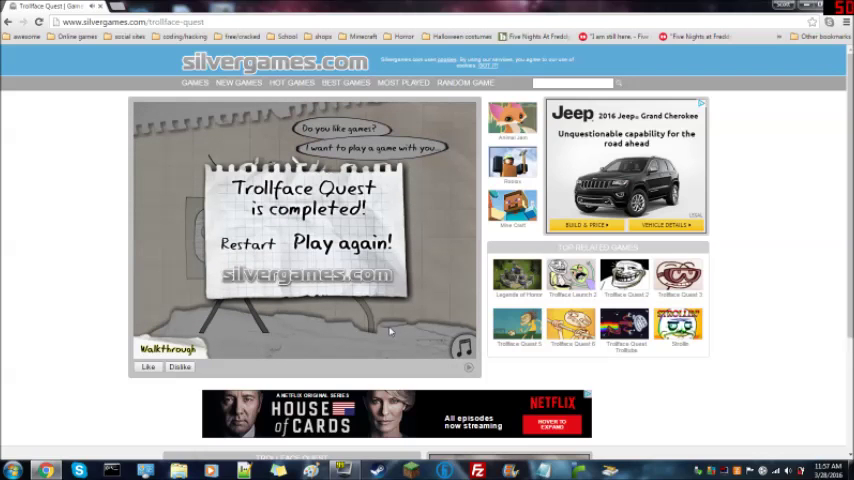
Scroll the page and search the site for 'trollface' to list matching games
scroll(down, 3)
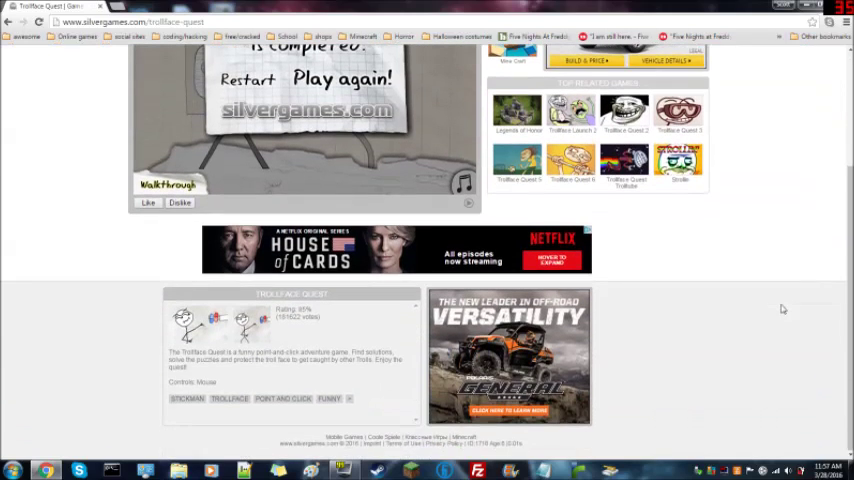
scroll(up, 3)
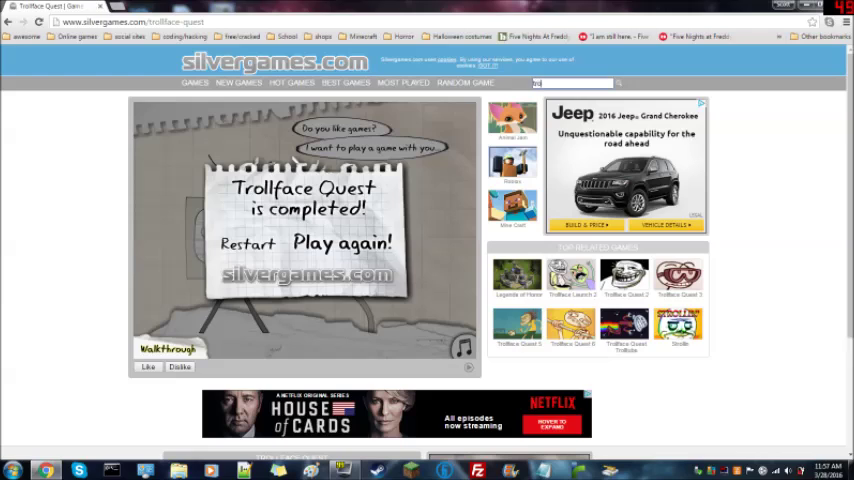
text(trollface quest 2)
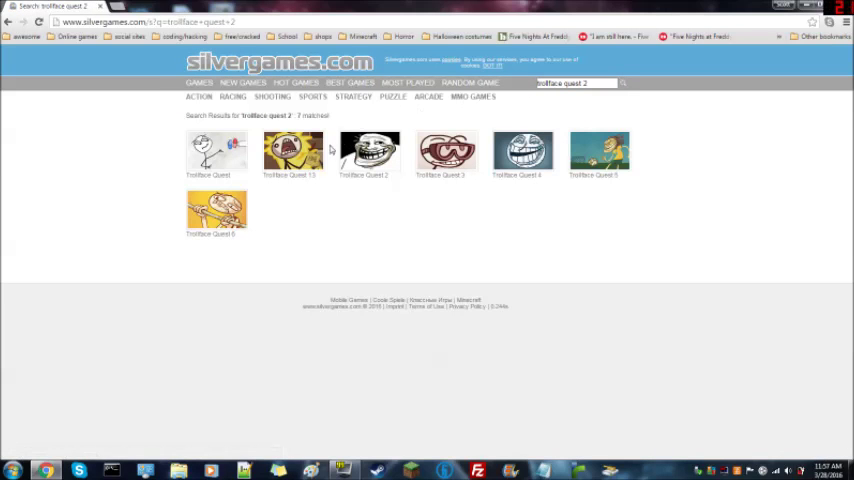
click(367, 152)
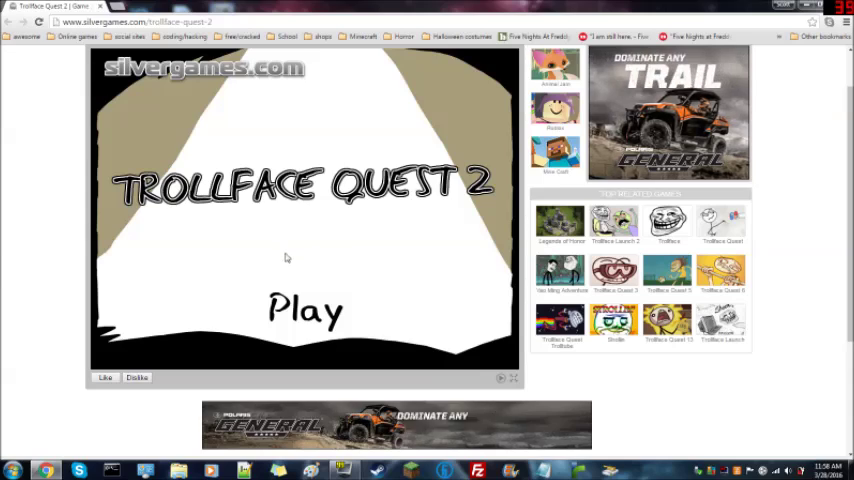
Start Trollface Quest 2 from the title screen and play to level 3
click(306, 308)
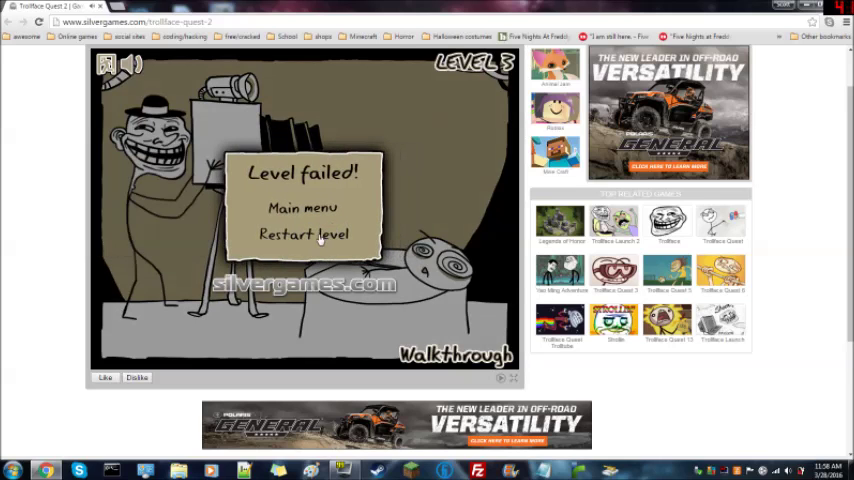
click(302, 236)
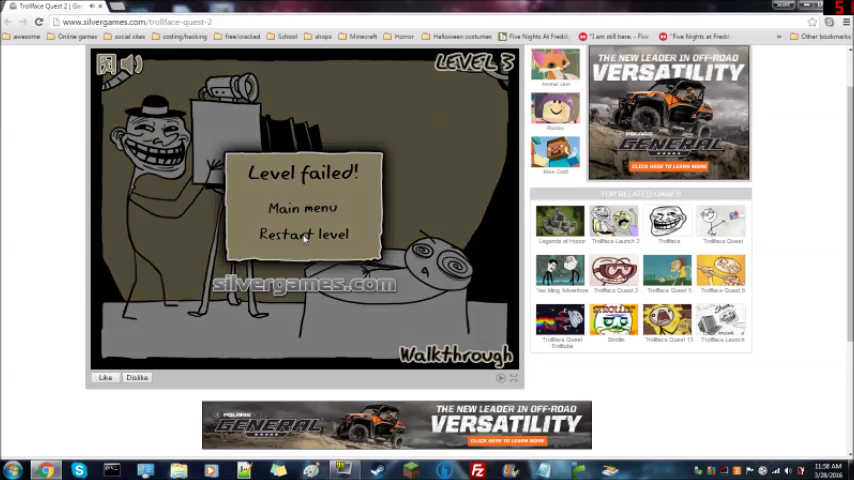
click(302, 236)
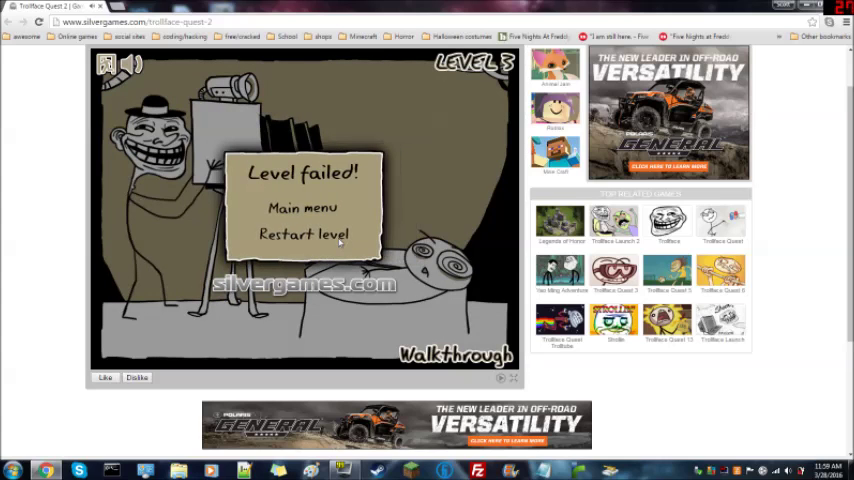
click(300, 235)
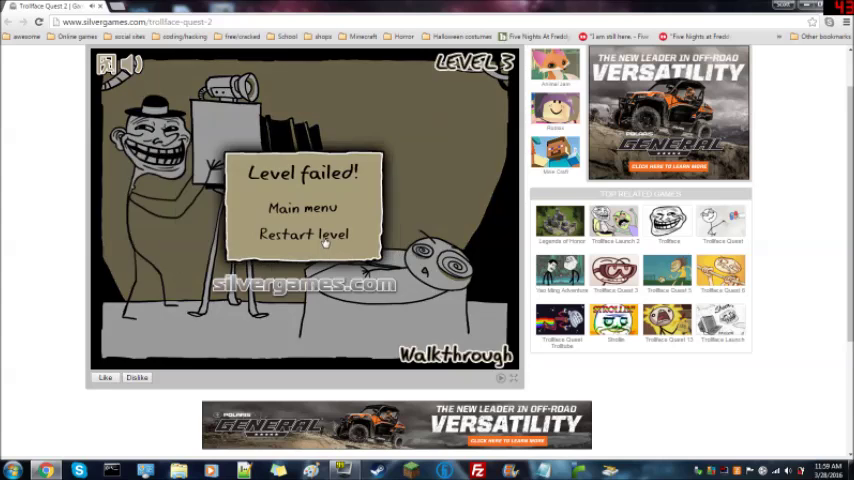
click(299, 235)
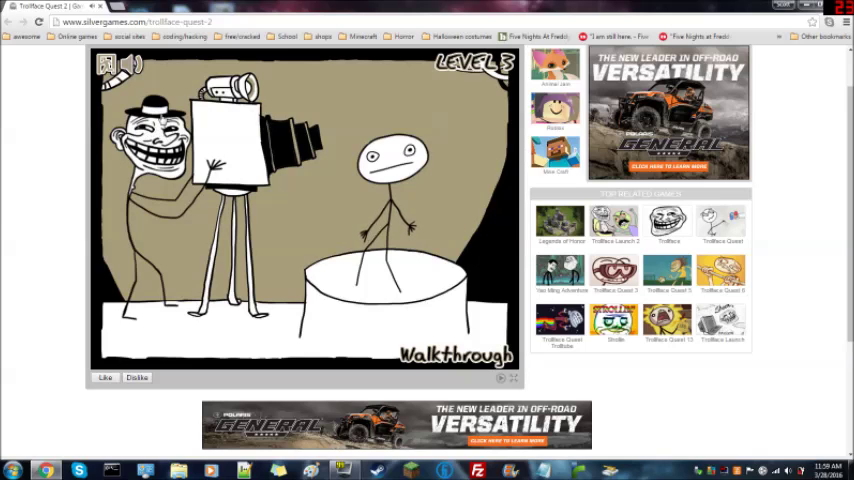
mouse_move(505, 155)
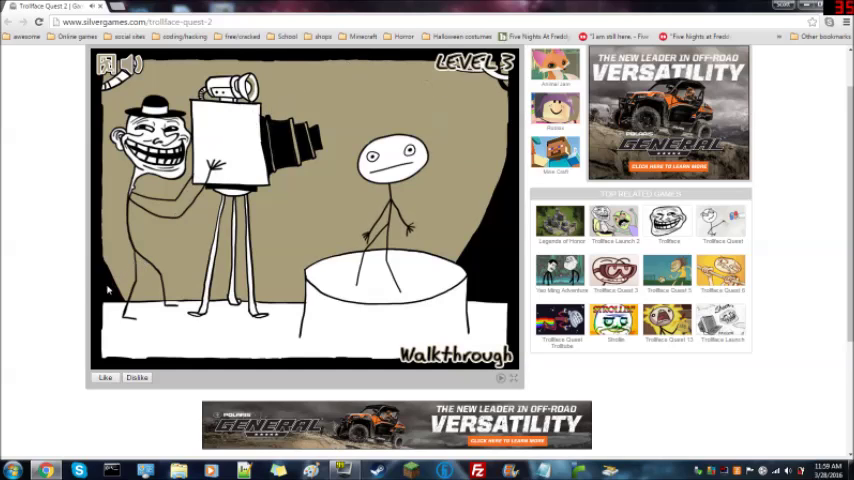
mouse_move(143, 218)
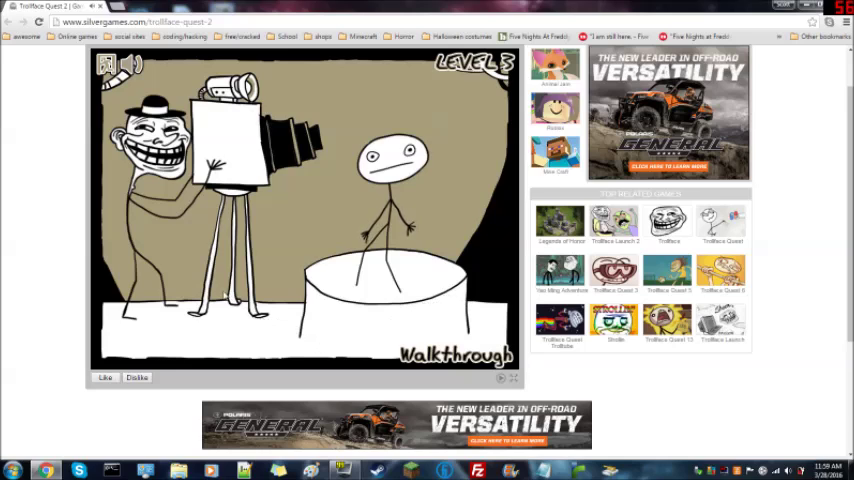
mouse_move(262, 130)
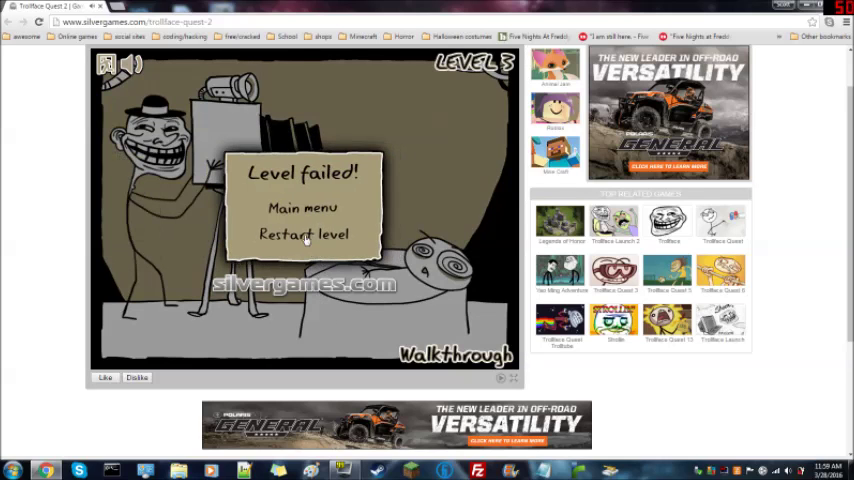
click(301, 236)
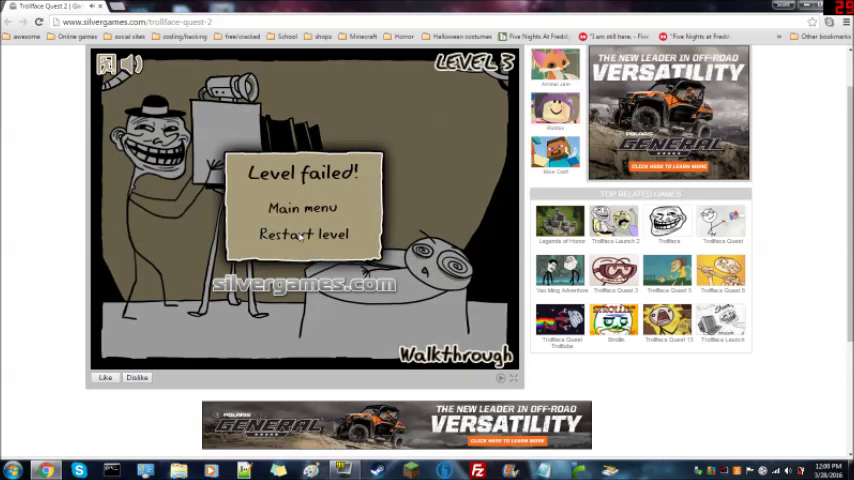
click(301, 237)
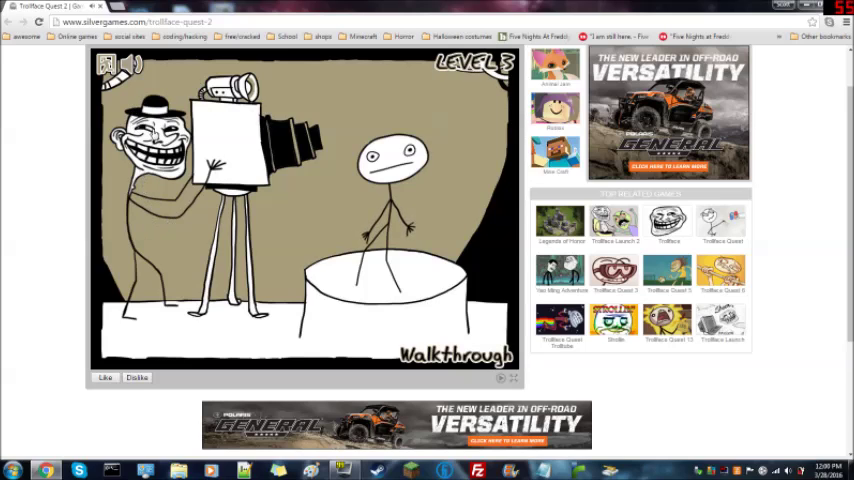
mouse_move(455, 254)
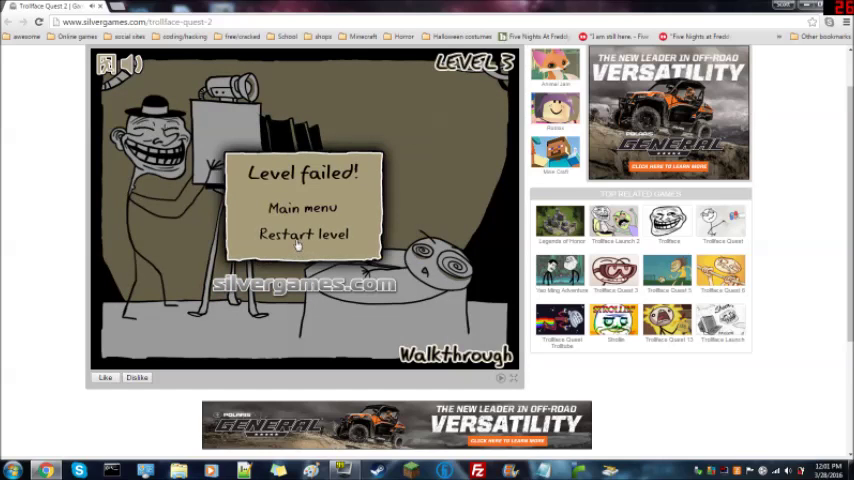
Restart level 3 twice, then click the correct scene spot to clear it
click(303, 234)
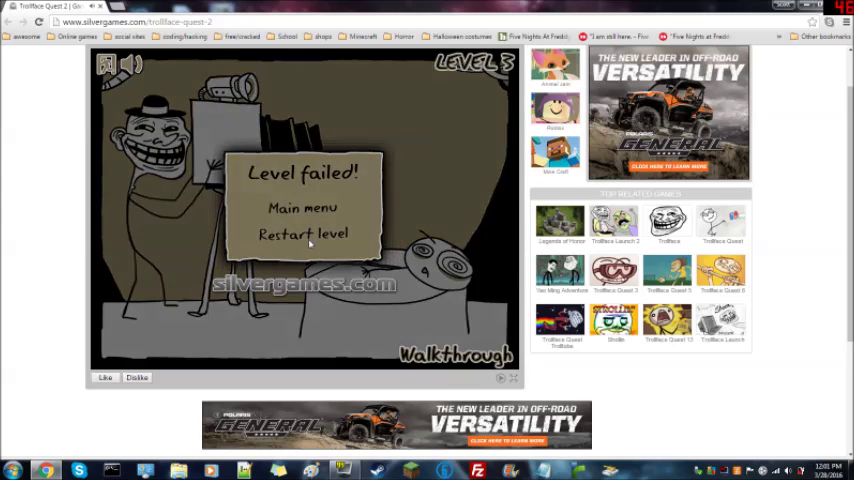
click(300, 234)
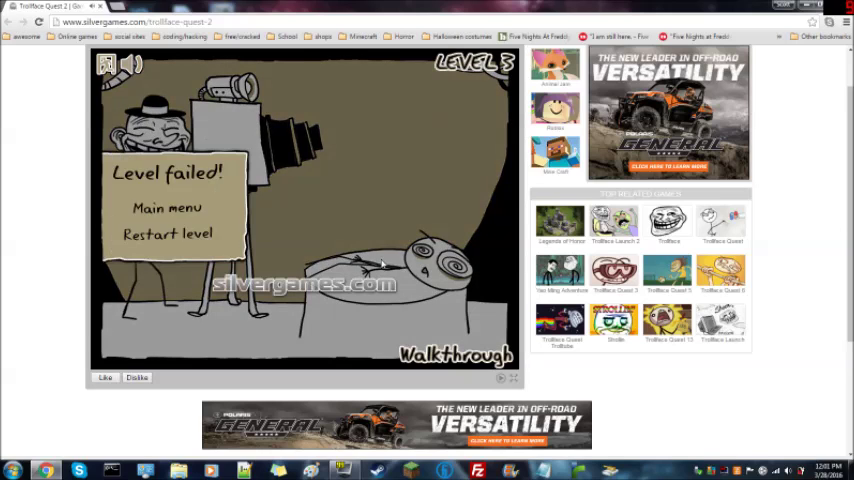
click(168, 233)
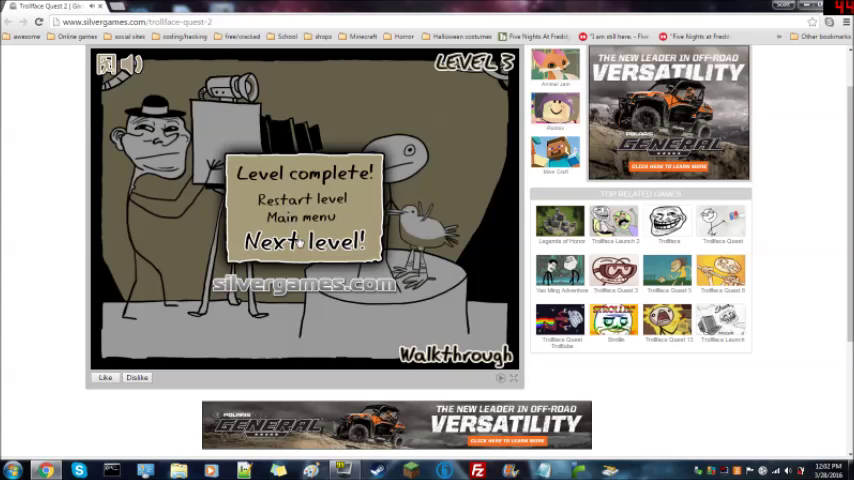
Advance to the level 4 telescope scene and retry it after failing
click(305, 242)
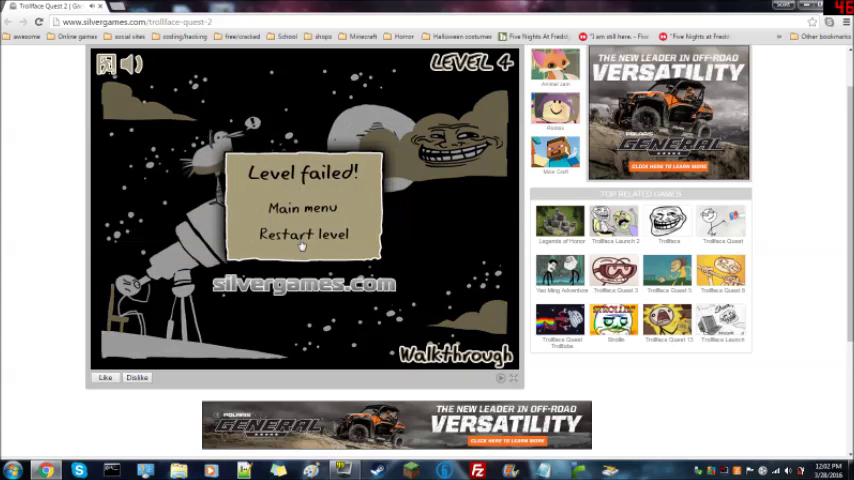
click(302, 237)
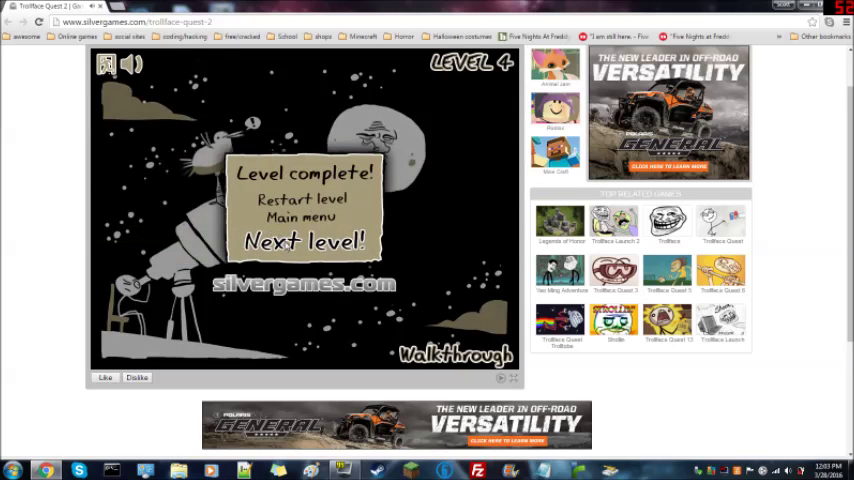
Advance through levels 5 and 6, clearing the shower scene, to reach level 7
click(304, 240)
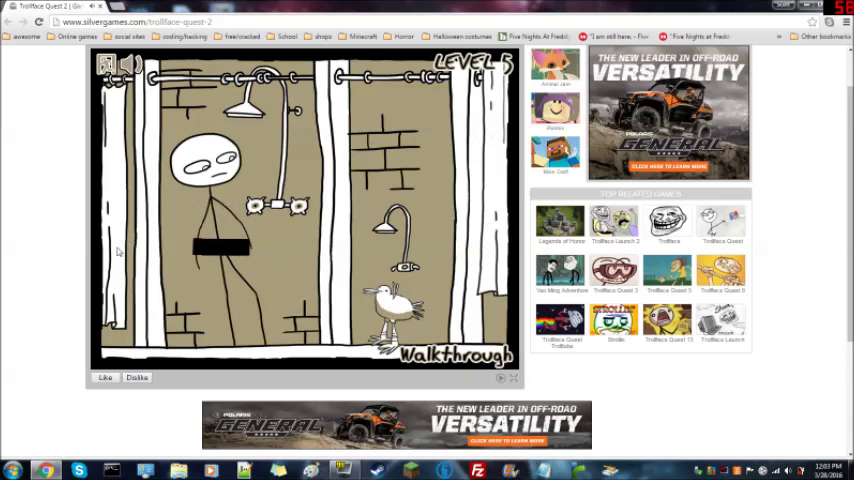
mouse_move(468, 328)
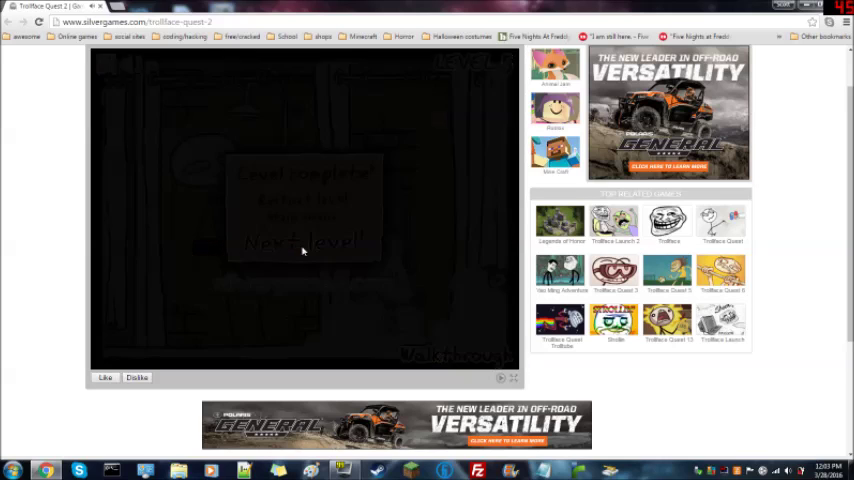
click(303, 243)
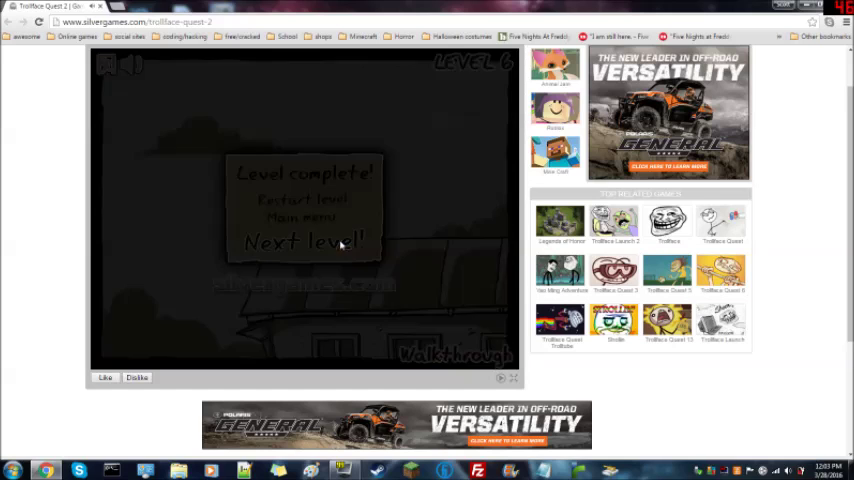
click(305, 242)
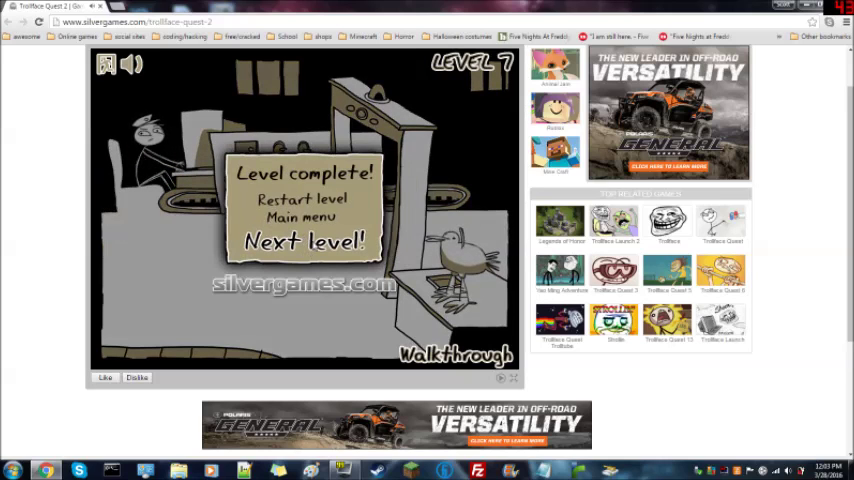
Advance from level 7 to level 8, then to level 9
click(310, 240)
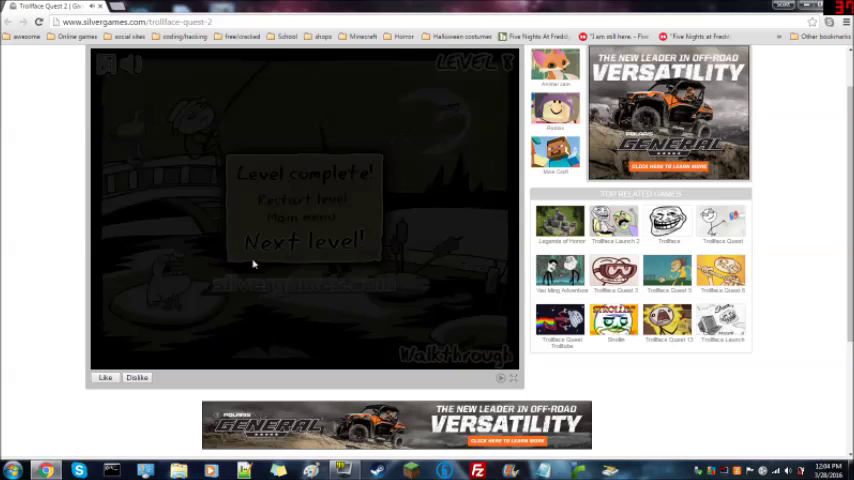
click(307, 240)
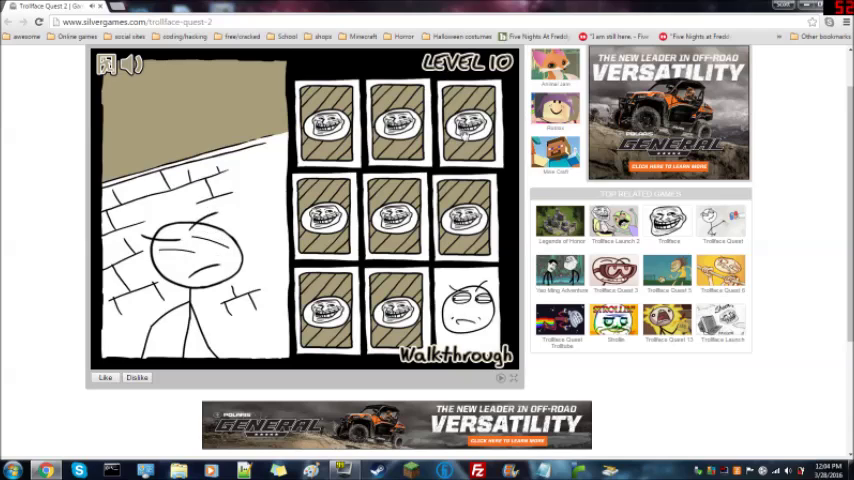
Pick three cards in the level 10 Trollface grid to finish the puzzle
click(470, 307)
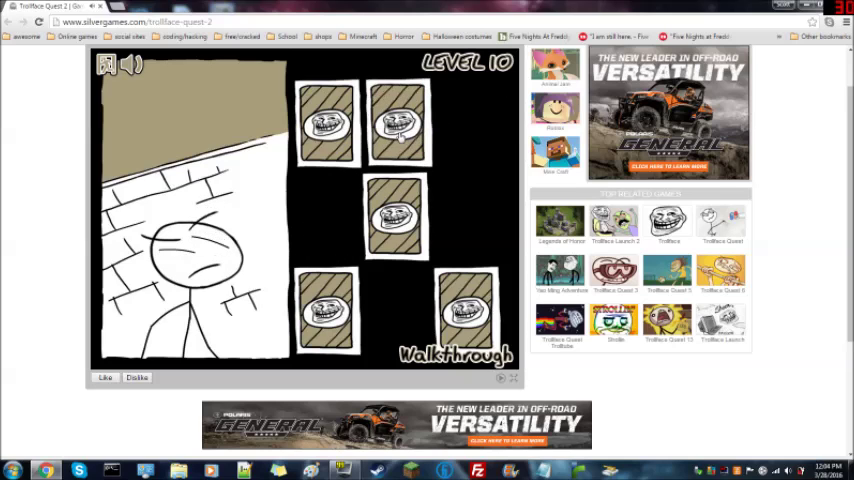
click(408, 125)
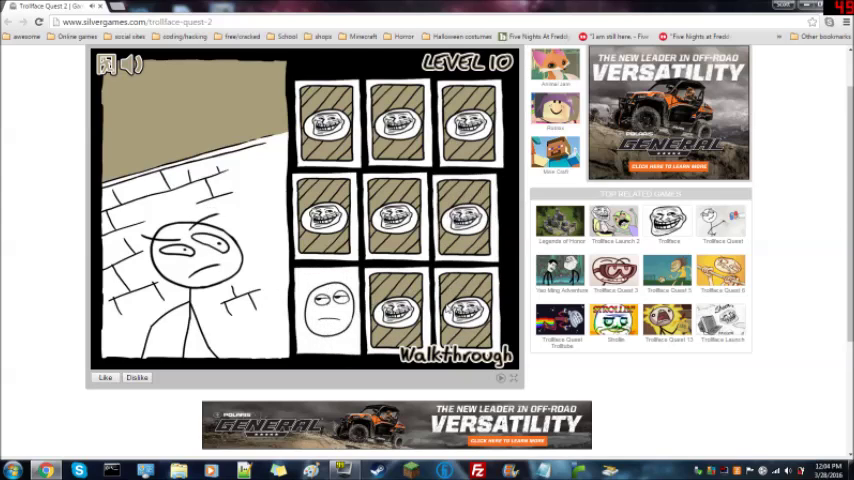
click(391, 320)
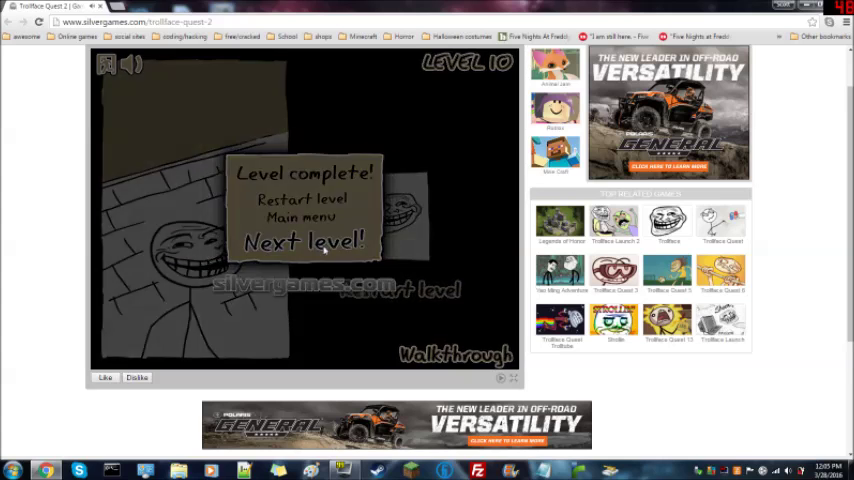
Advance from level 10 through levels 11 and 12 to level 13
click(301, 240)
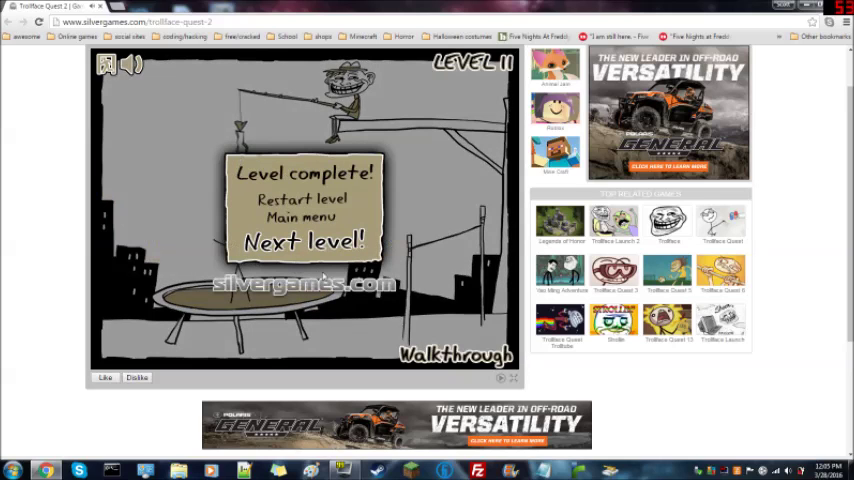
click(300, 240)
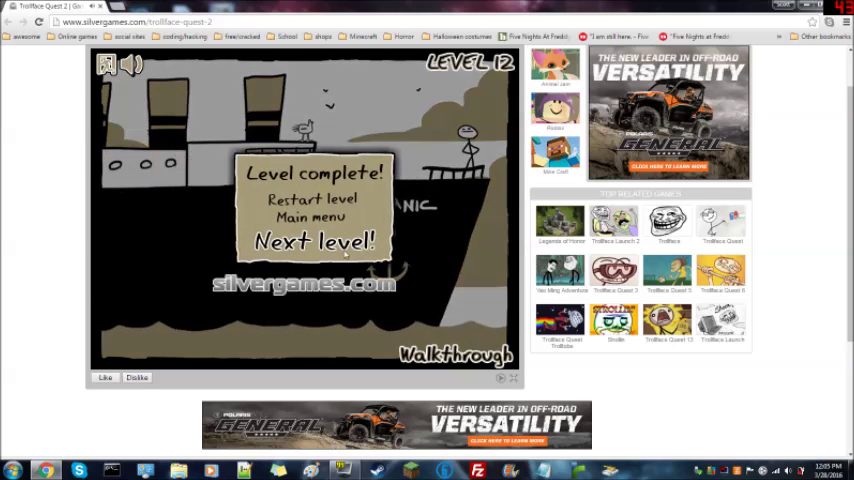
click(314, 240)
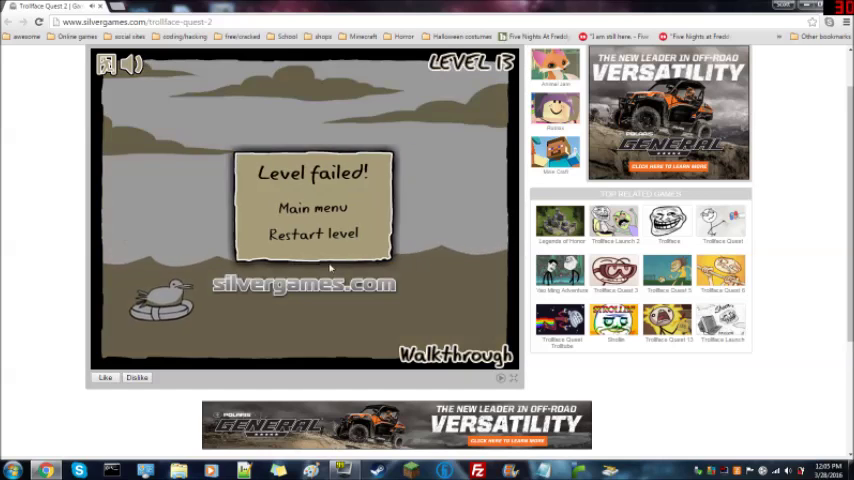
Replay the failed level 13 twice and play through to level 17
click(312, 233)
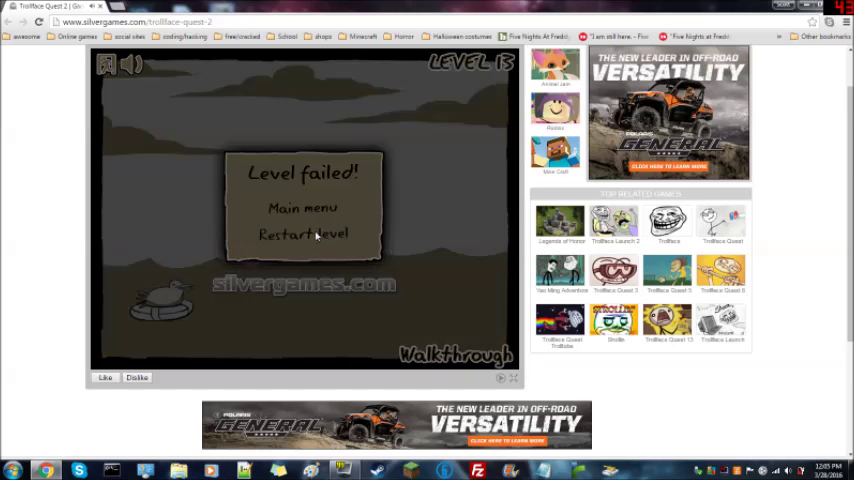
click(303, 234)
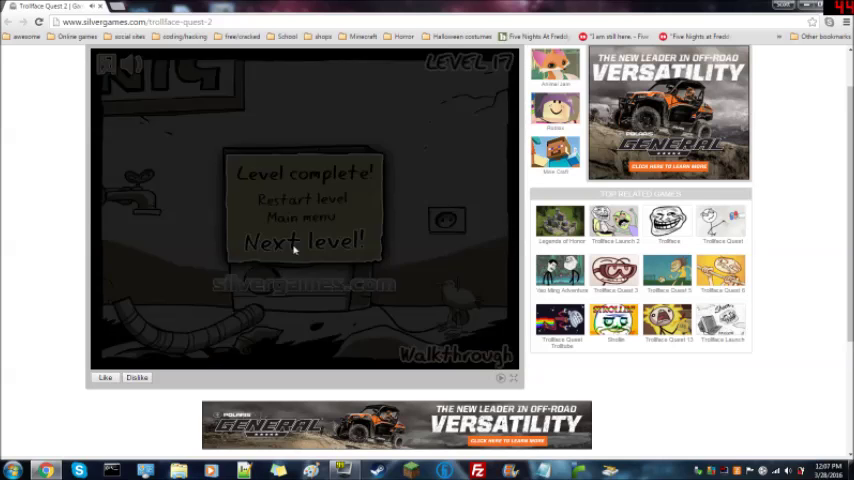
Move to level 18, retry it after failing, then advance to level 19
click(305, 241)
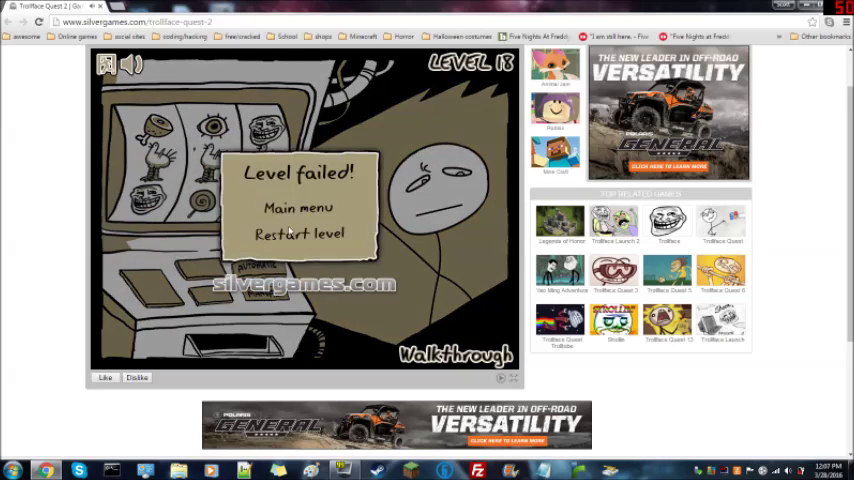
click(301, 234)
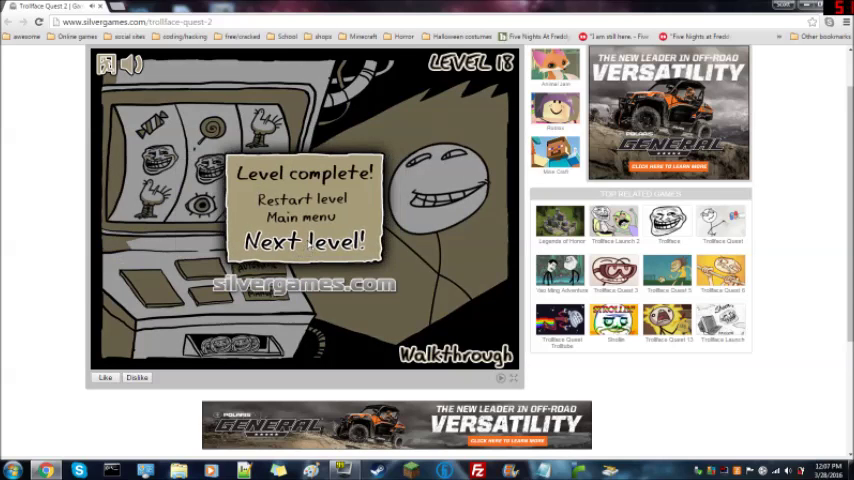
click(309, 242)
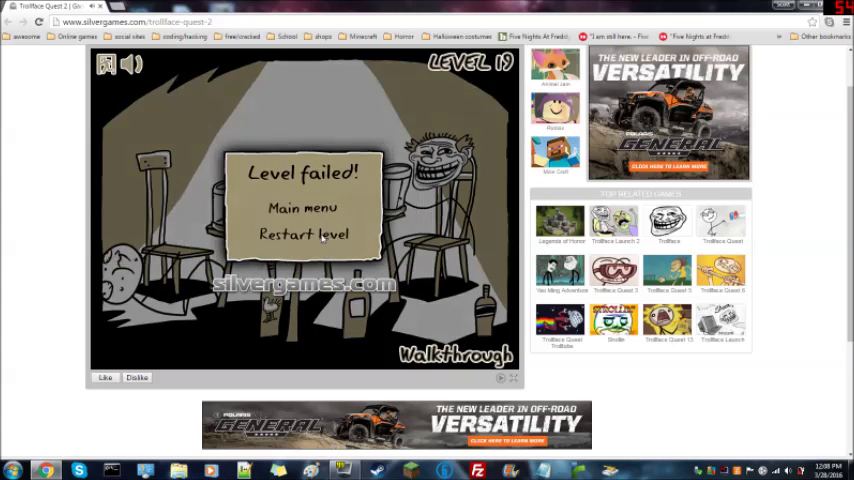
Restart the failed level 19 to return to the table scene
click(297, 238)
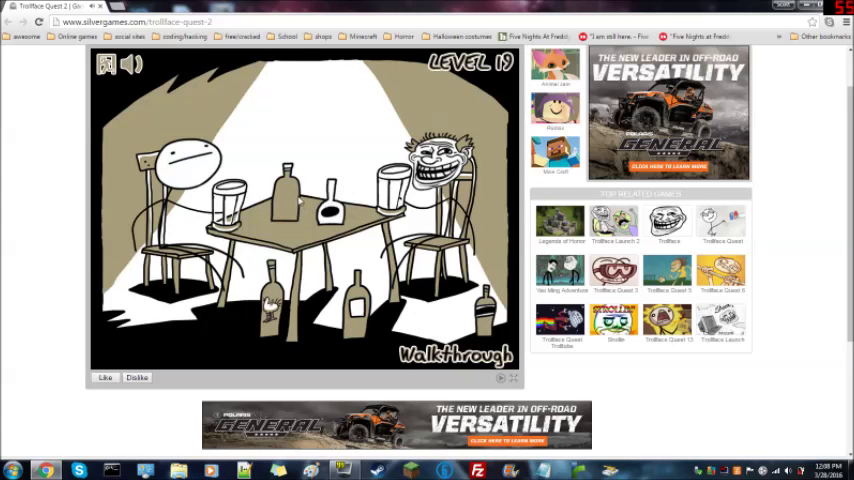
mouse_move(430, 207)
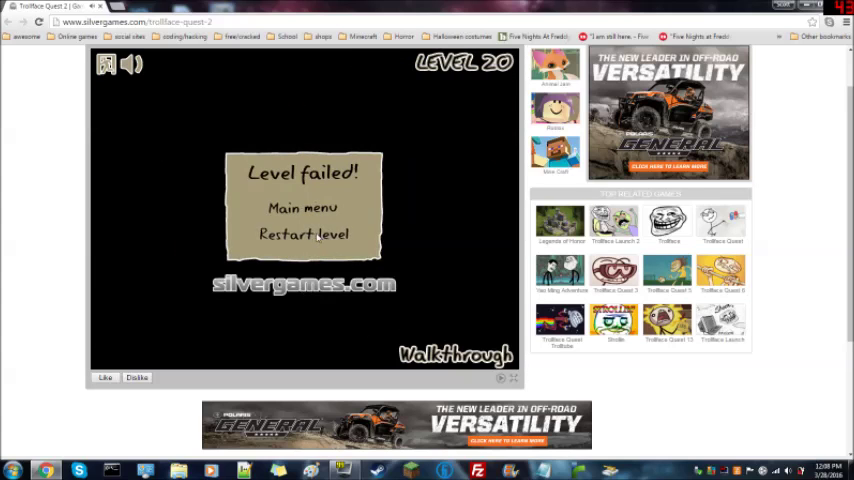
Restart failed level 20 three times until the pirate scene loads
click(303, 235)
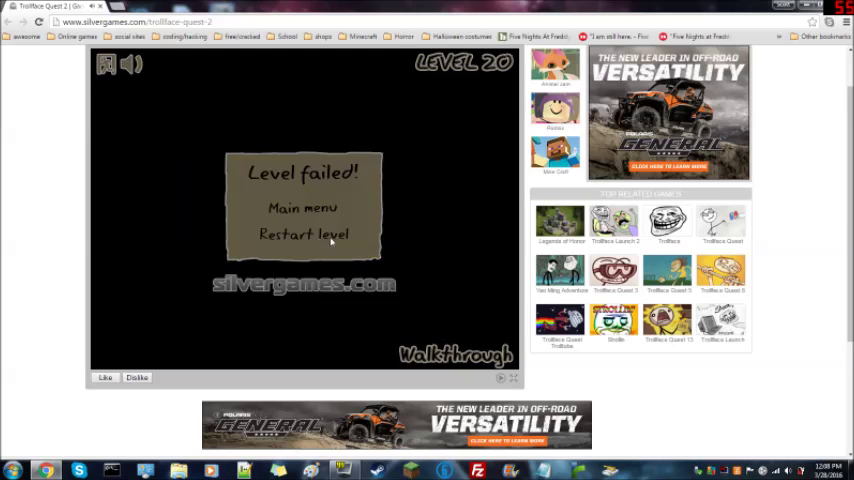
click(300, 236)
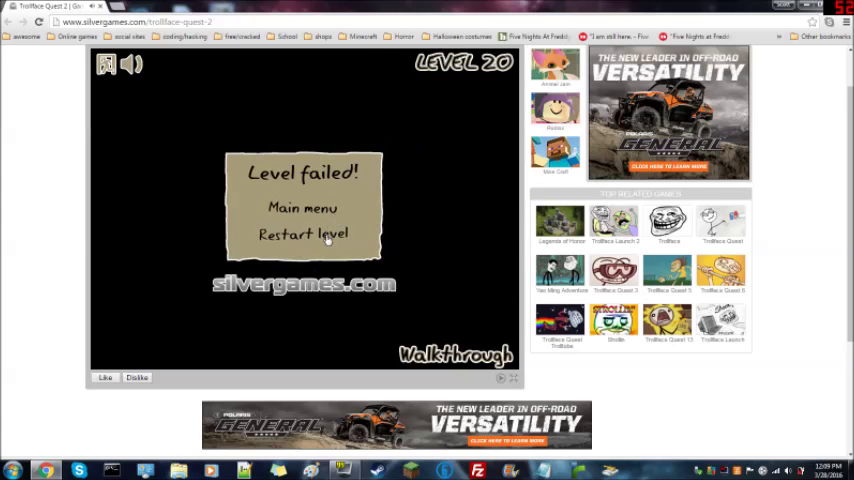
click(303, 235)
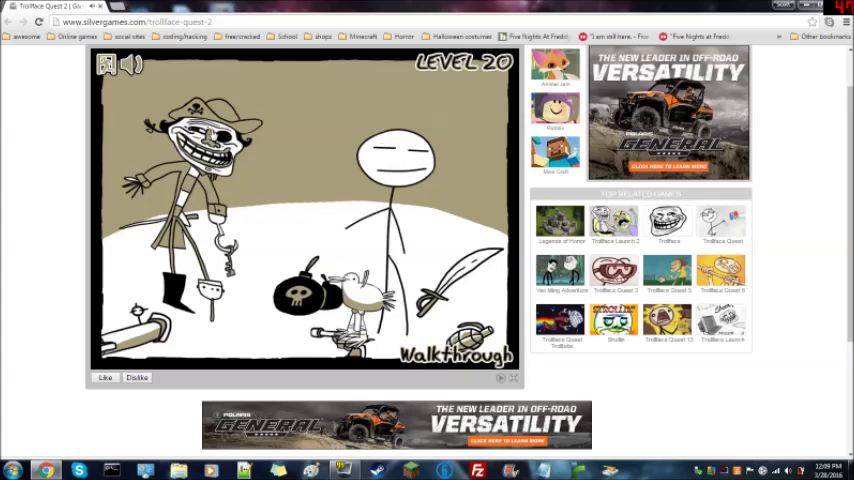